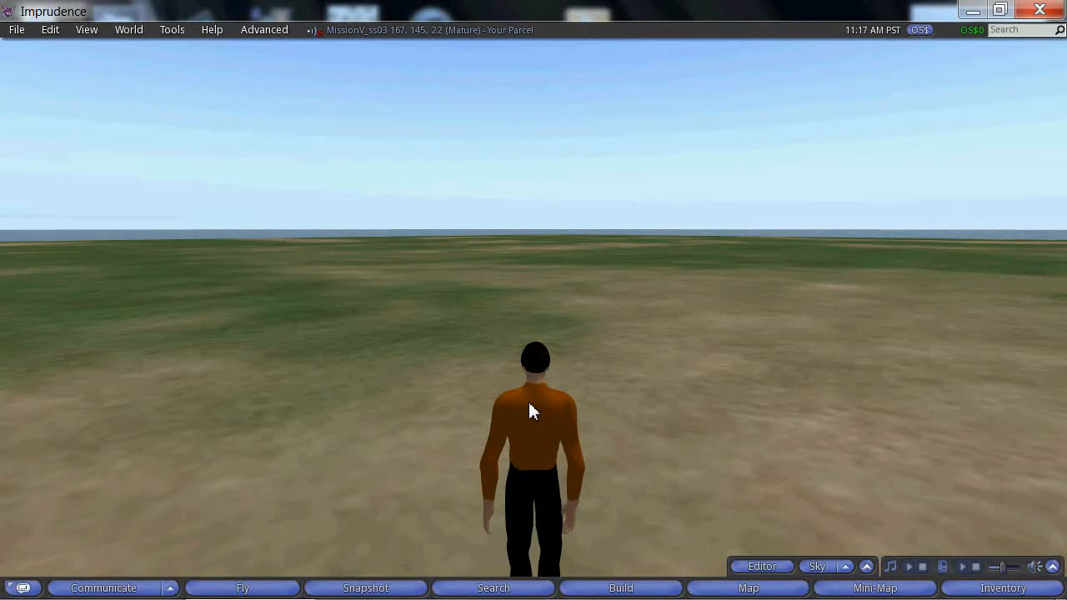
{"action": "mouse_move", "coordinate": [542, 382]}
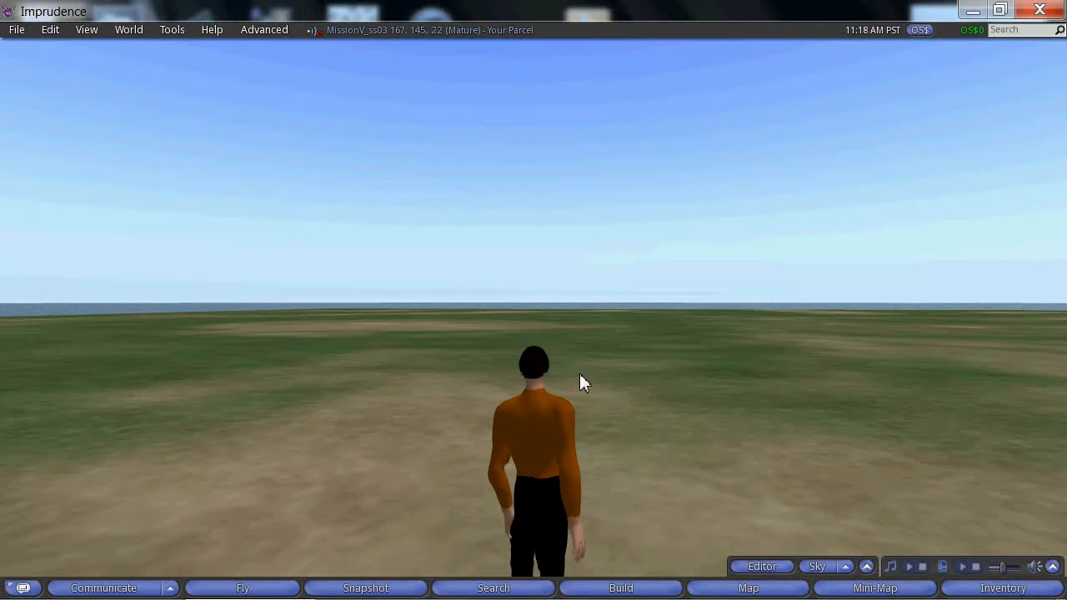
{"action": "mouse_move", "coordinate": [458, 473]}
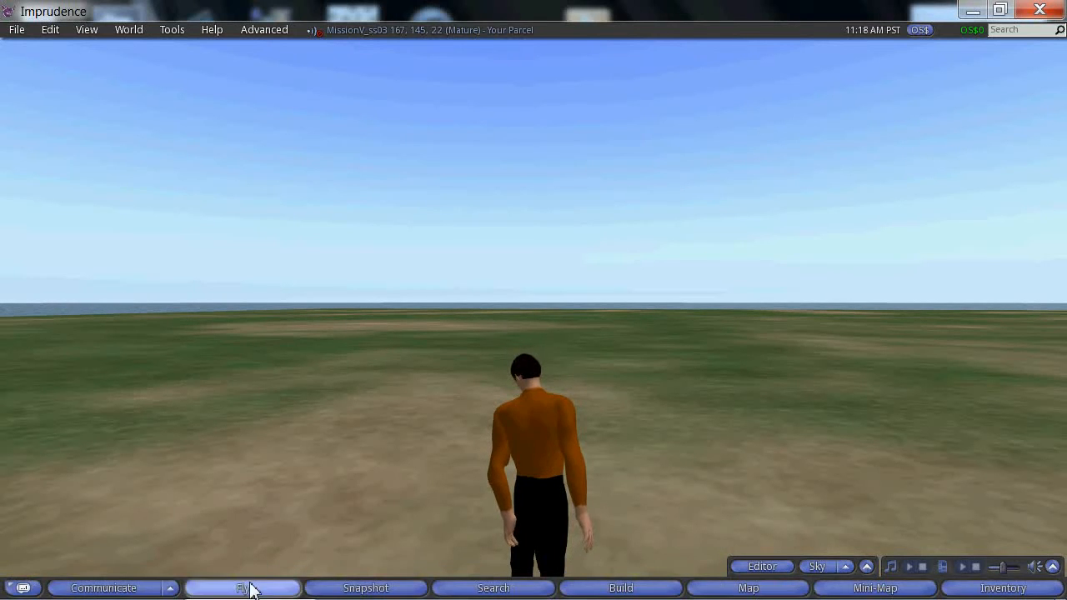
Put the avatar into flight mode so it hovers above the grassy terrain
{"action": "left_click", "coordinate": [243, 587]}
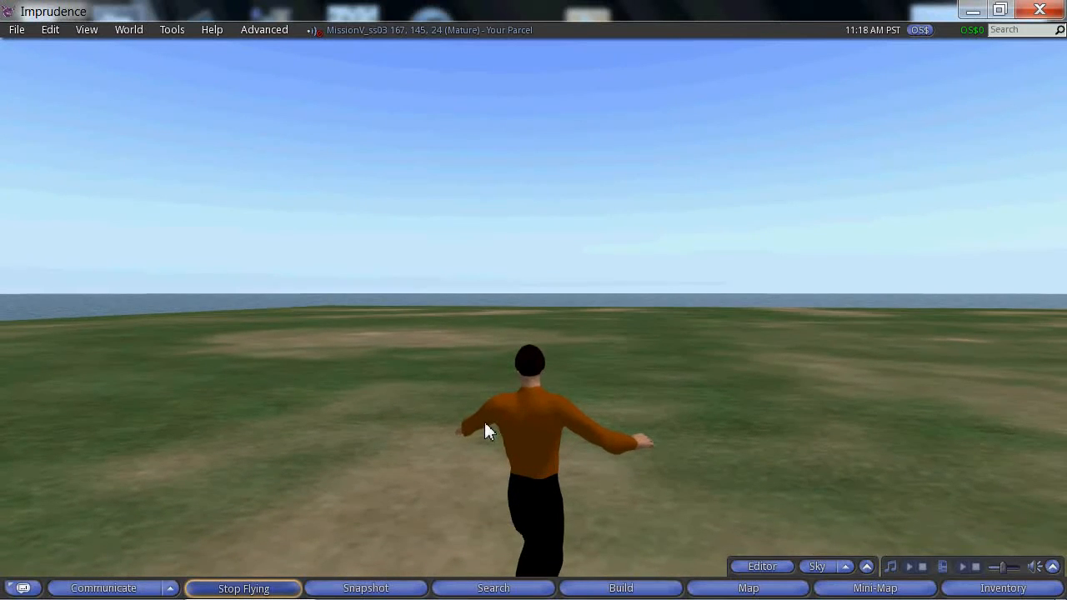